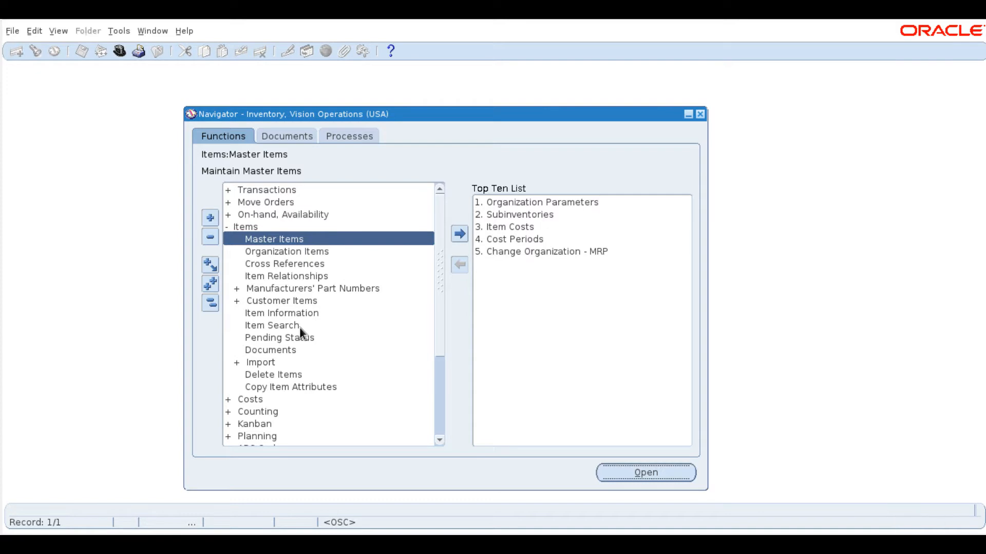
- Bring up the Master Item form for Vision Operations (V1) in query mode
left_click(644, 472)
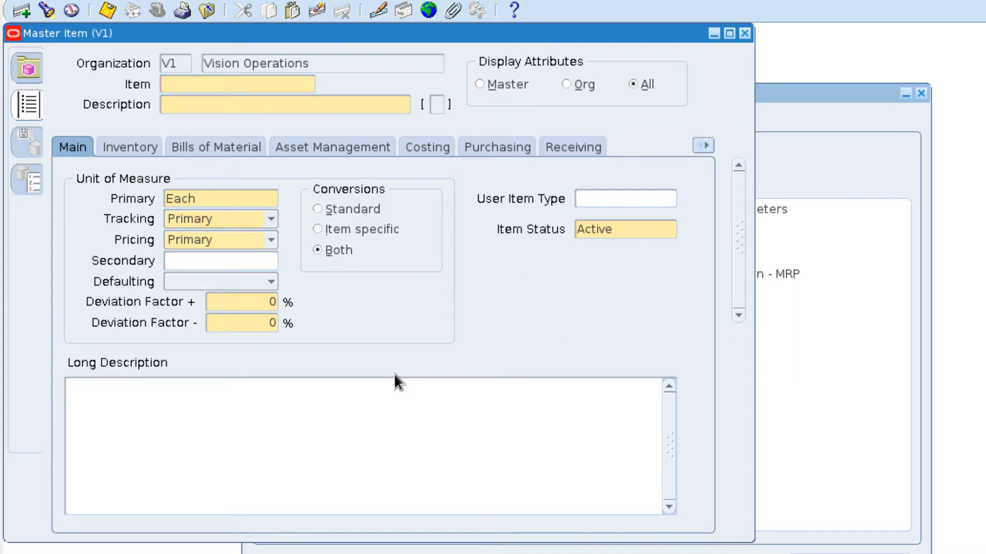
left_click(237, 83)
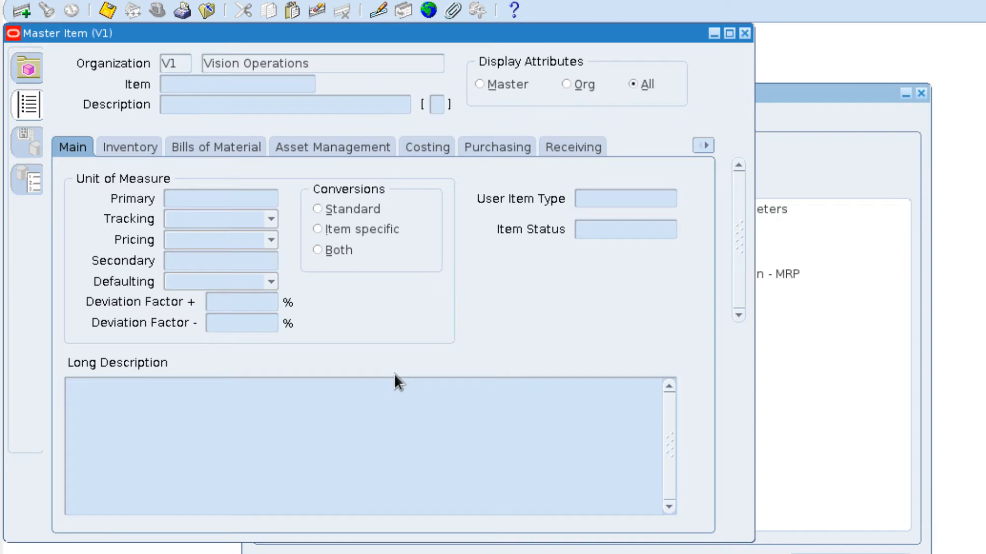
- Query RSR% to retrieve item RSR-product1 (RSRProductLines) into the form
type("RSR")
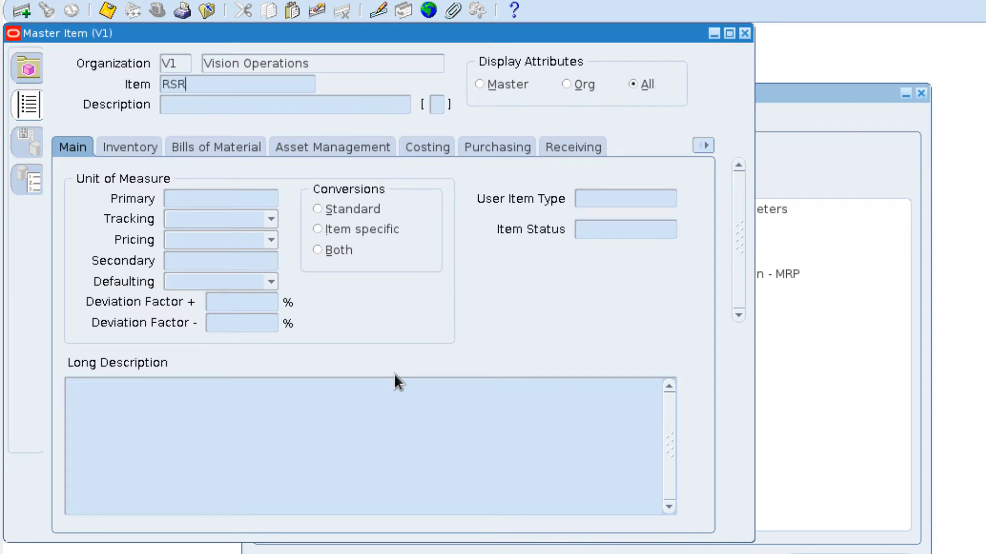
mouse_move(397, 382)
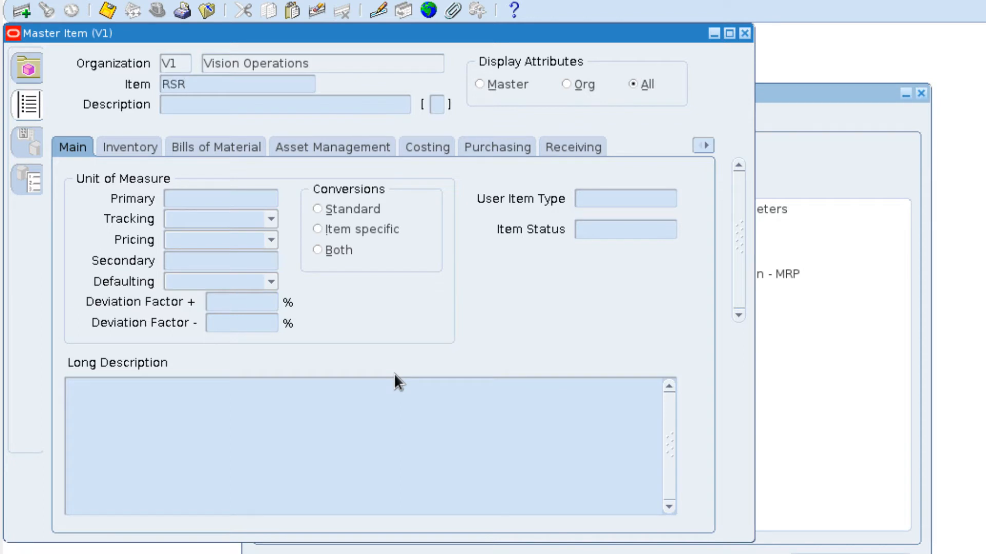
type("%")
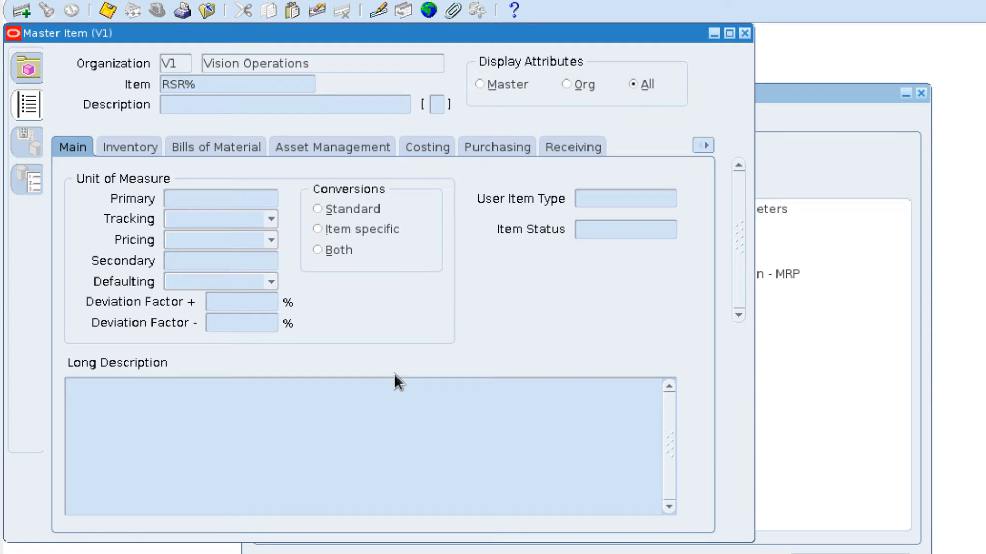
left_click(238, 83)
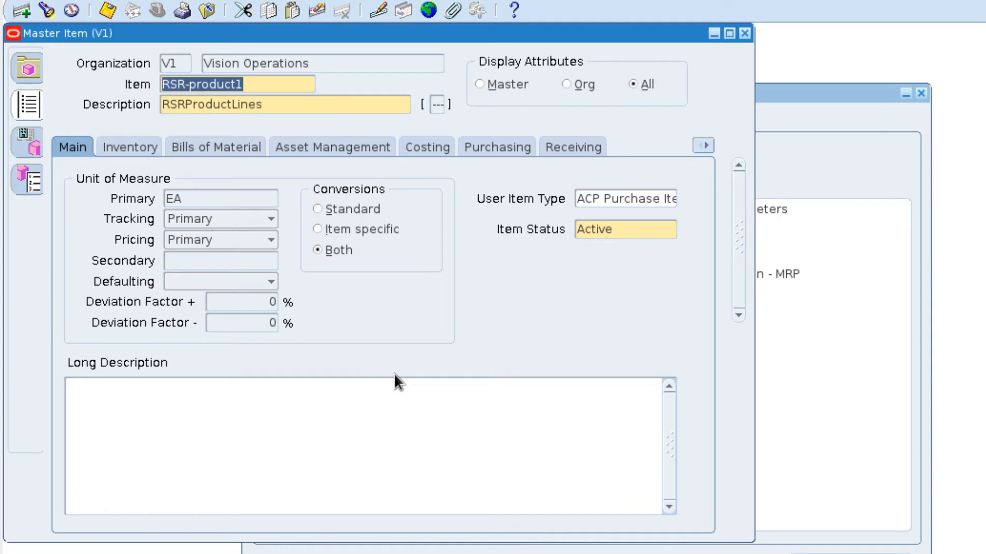
mouse_move(338, 205)
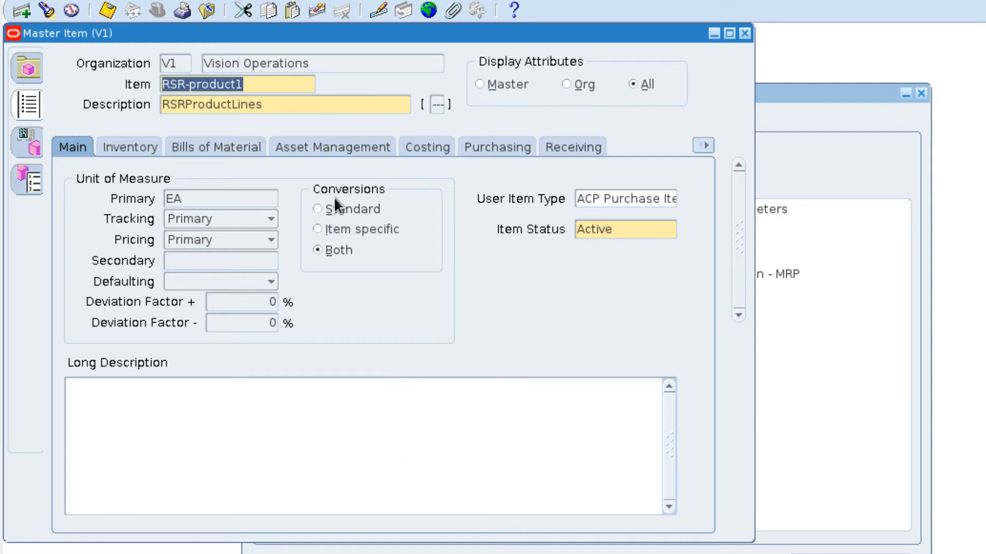
left_click(246, 84)
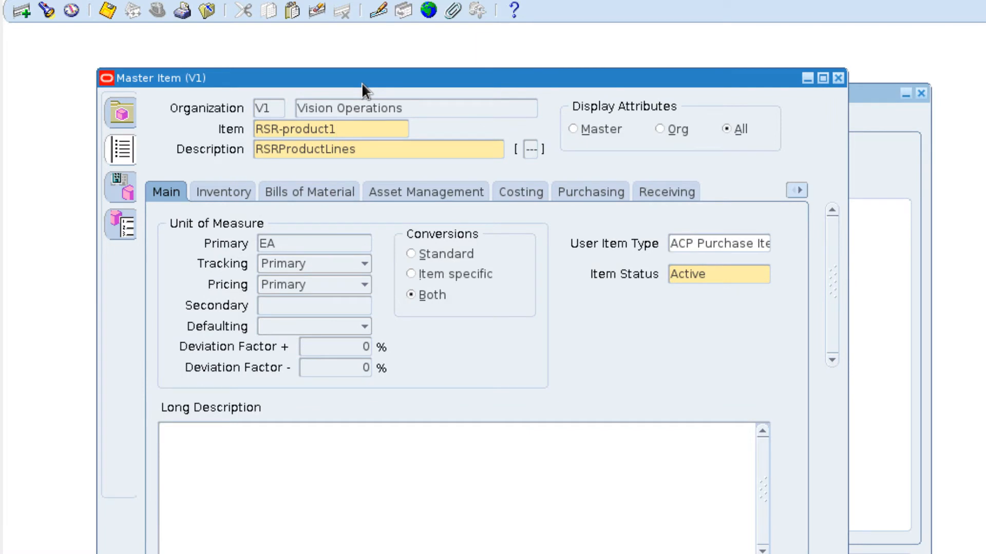
left_click(329, 129)
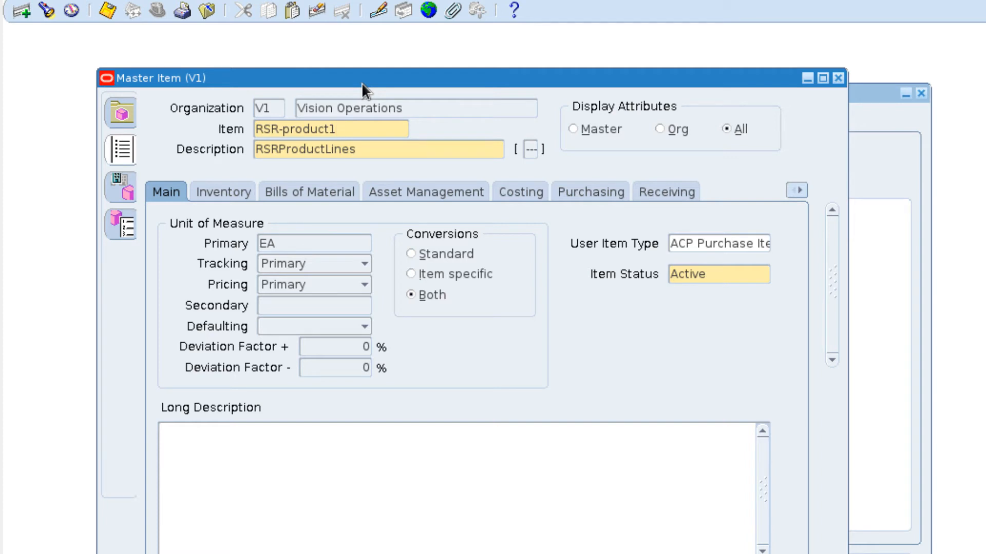
left_click(329, 129)
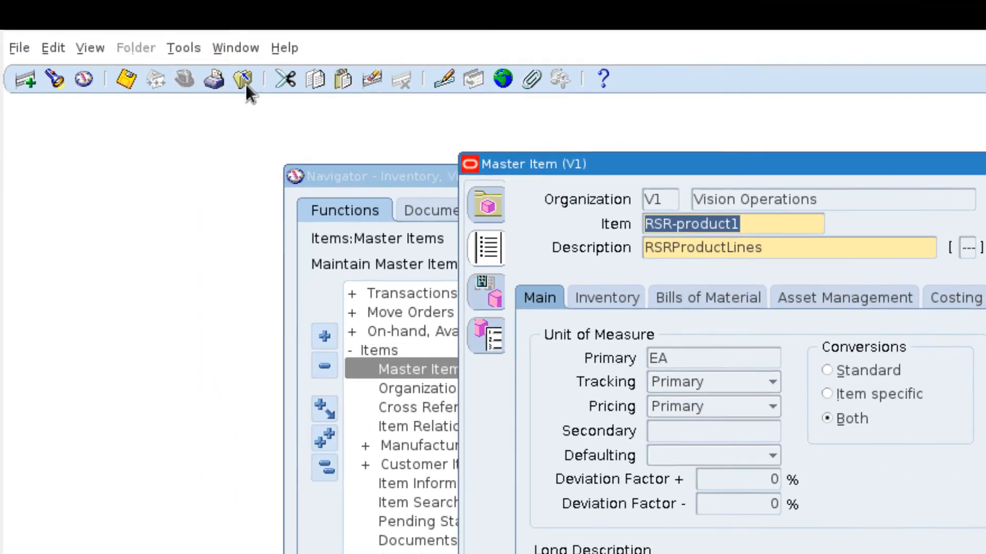
left_click(183, 48)
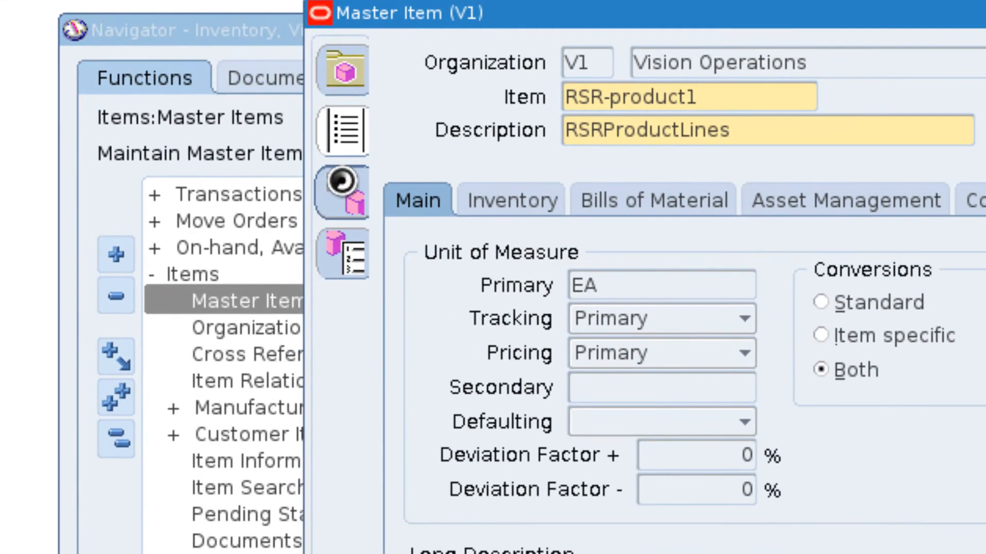
left_click(343, 192)
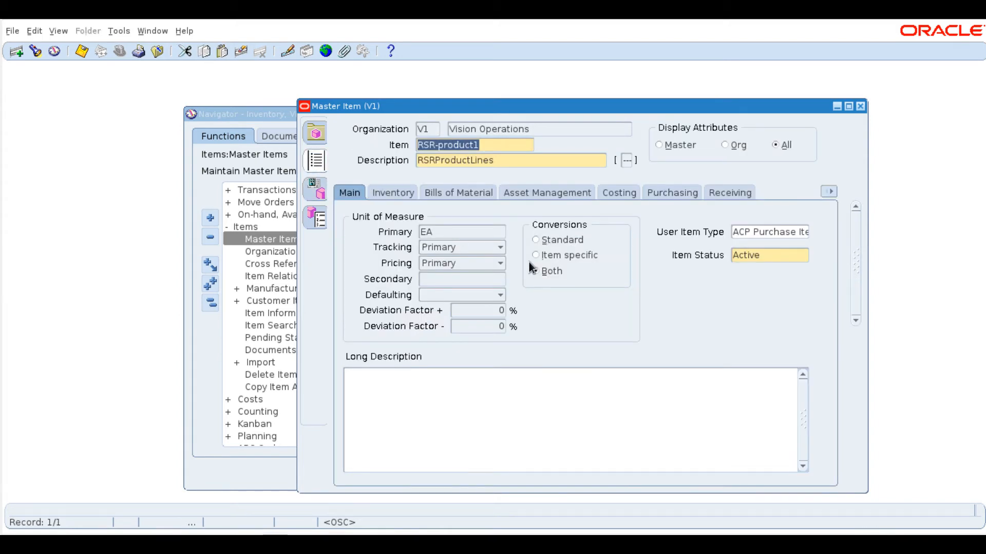
left_click(536, 271)
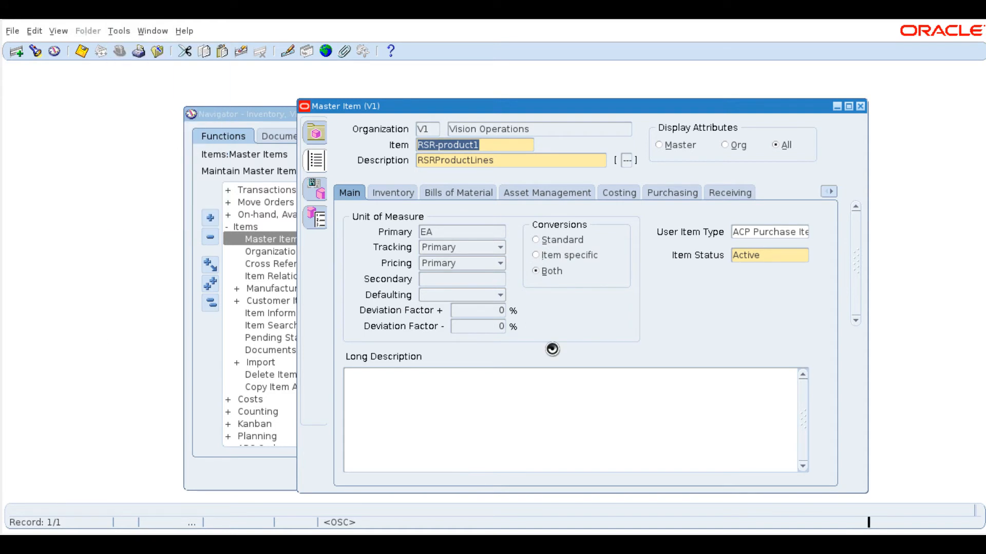
- Mark RSR-product1 as Assigned to organization 809 RSR_3 in Organization Assignment
left_click(316, 189)
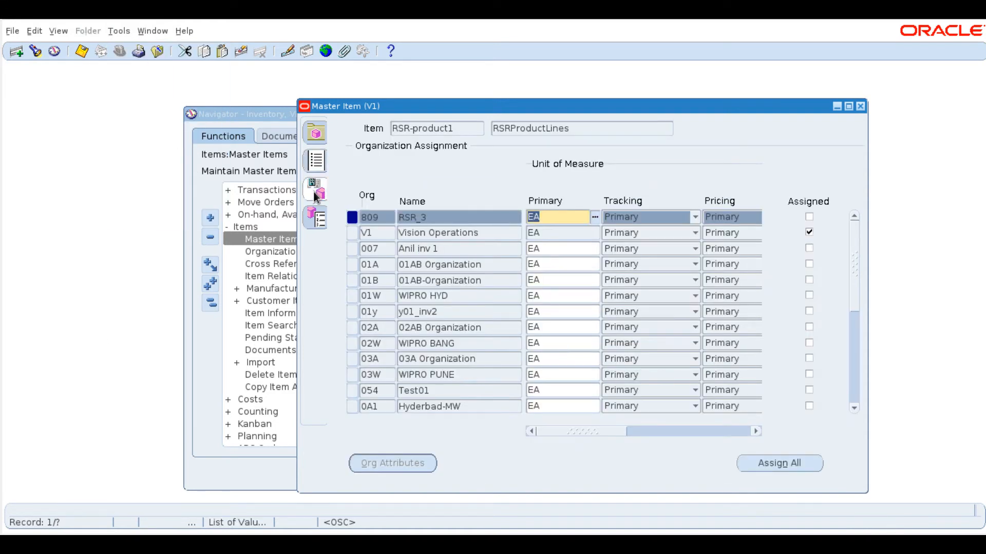
mouse_move(315, 190)
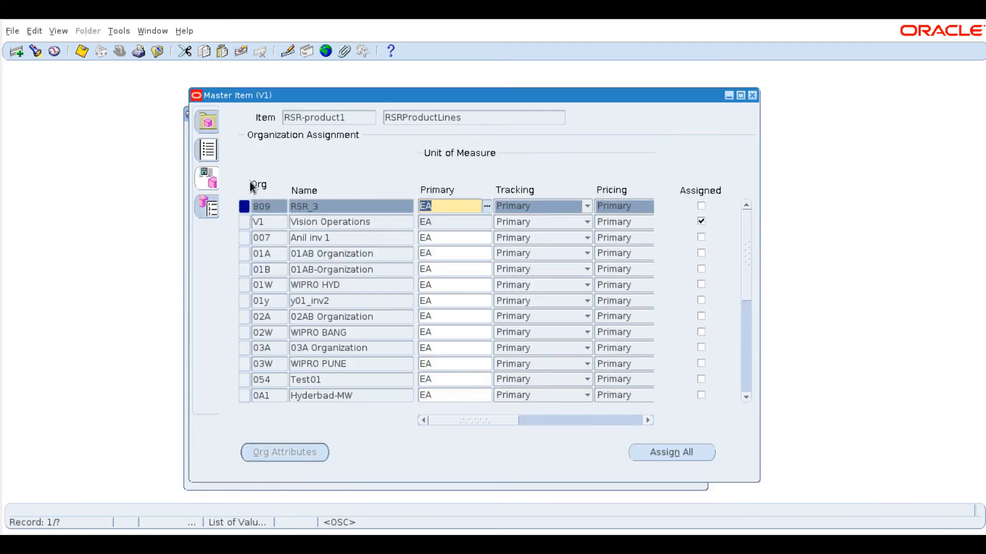
mouse_move(207, 177)
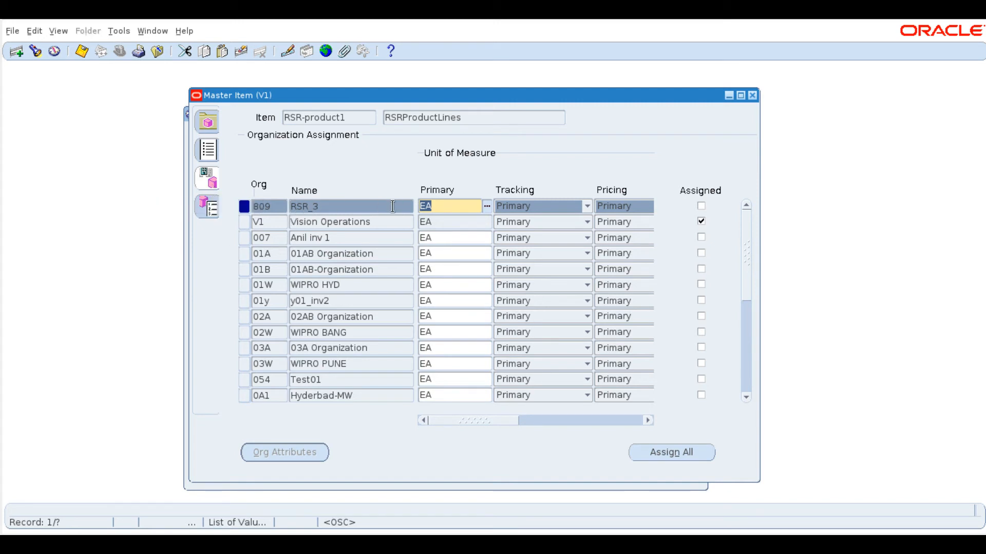
mouse_move(701, 208)
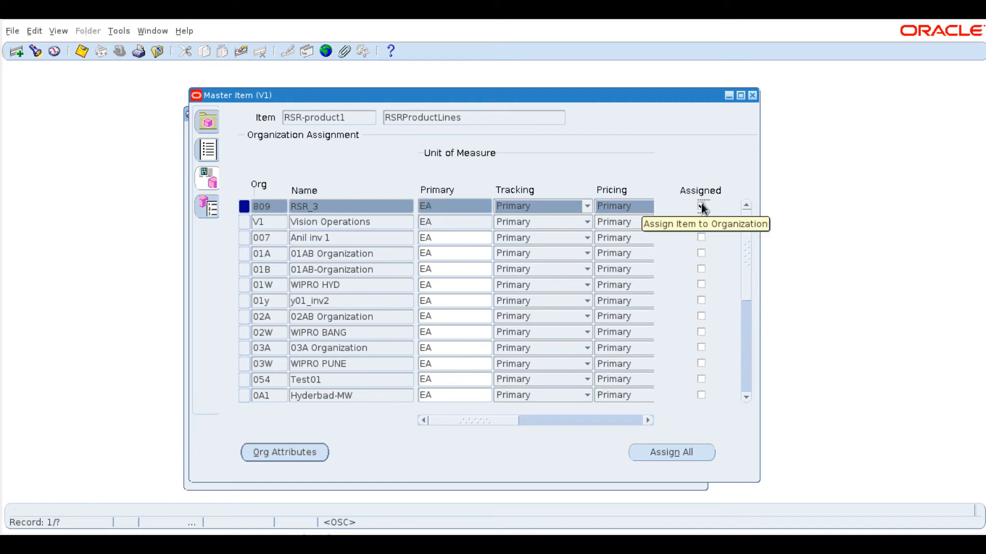
left_click(701, 205)
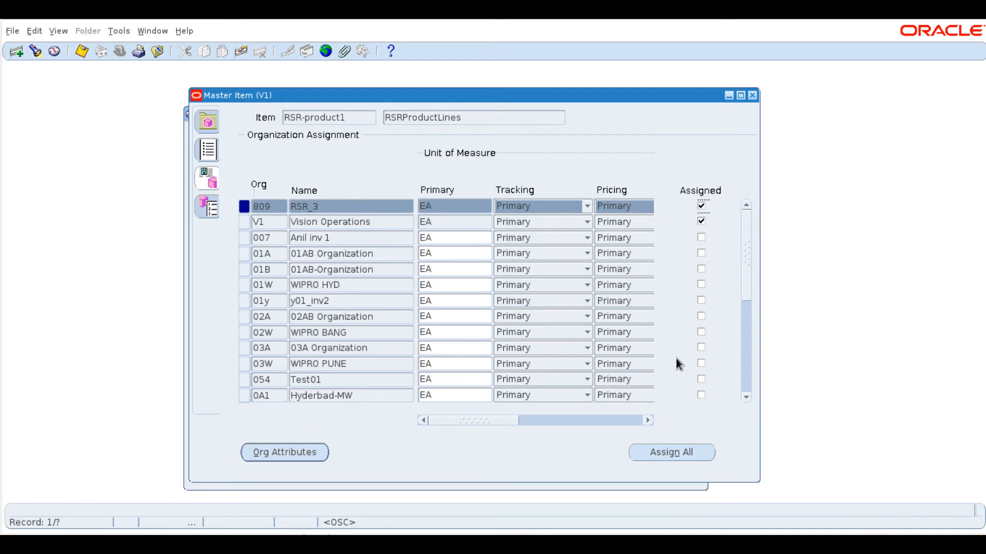
mouse_move(655, 222)
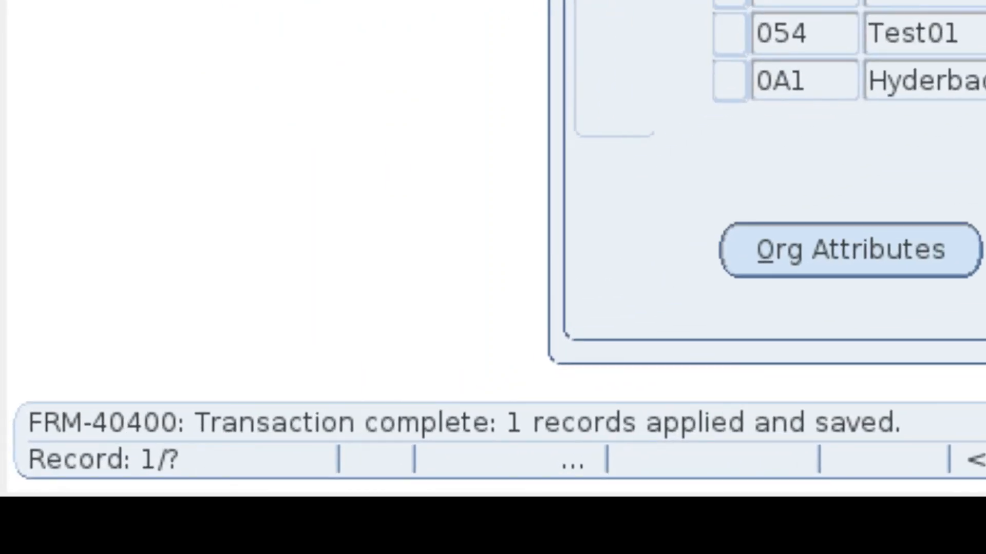
mouse_move(462, 418)
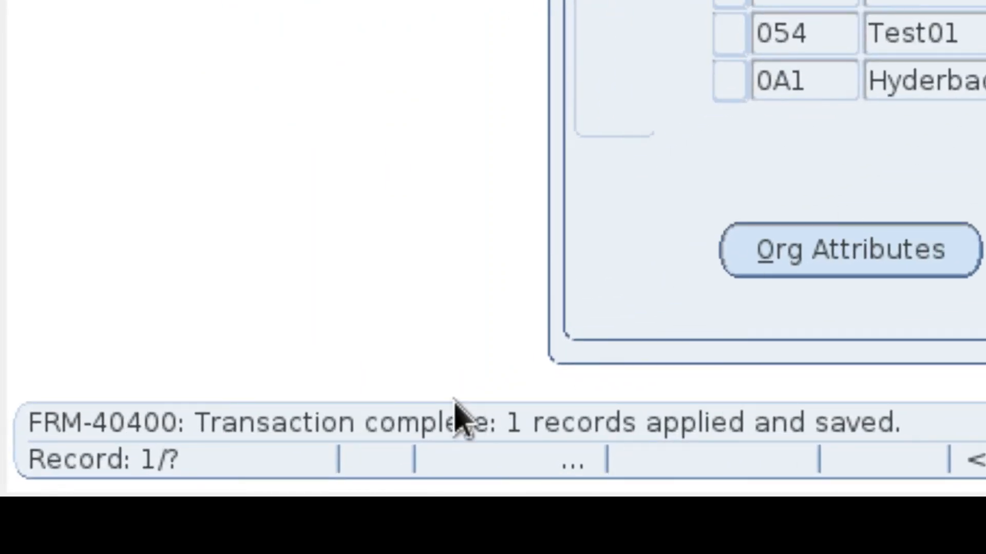
mouse_move(464, 452)
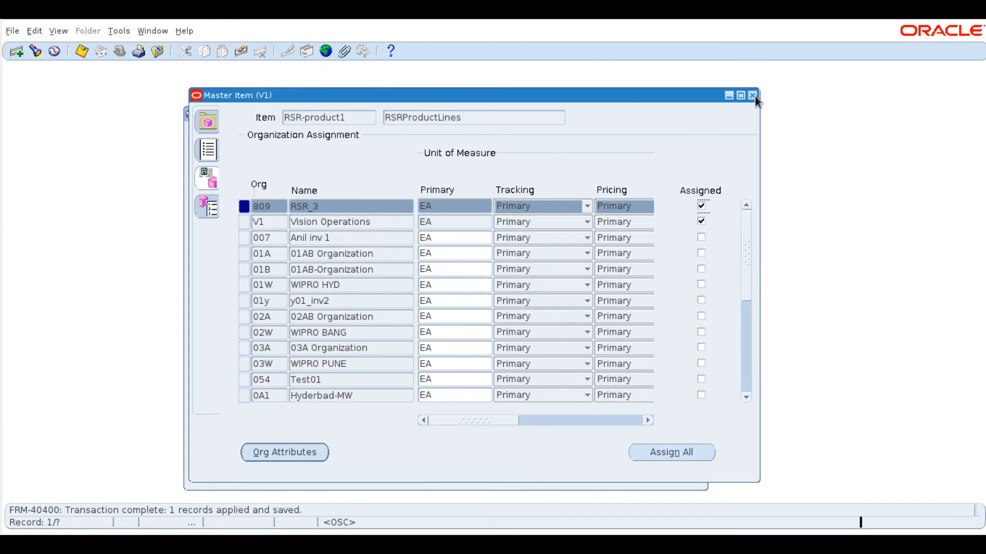
- Leave the Master Item form and start Item Search scoped to organization 809
left_click(753, 95)
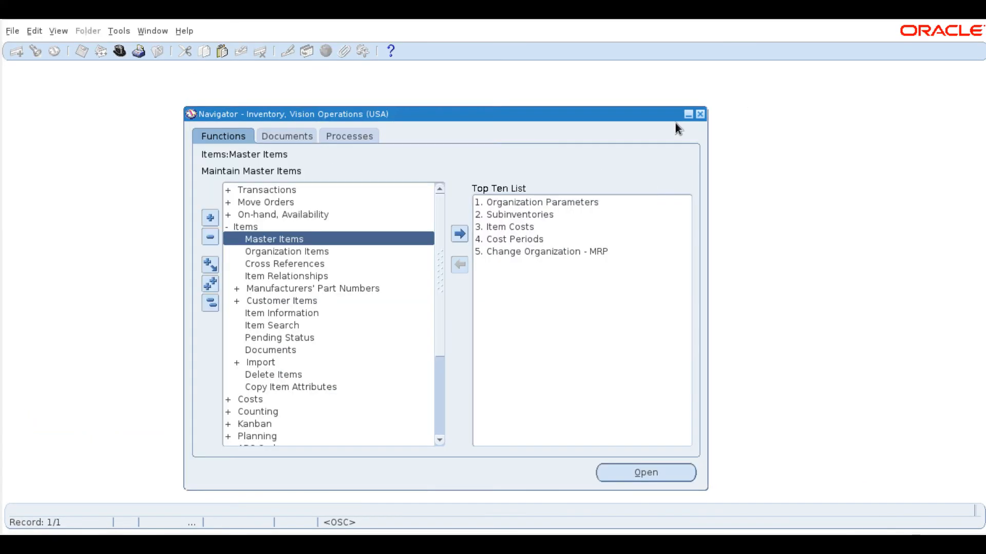
left_click(271, 326)
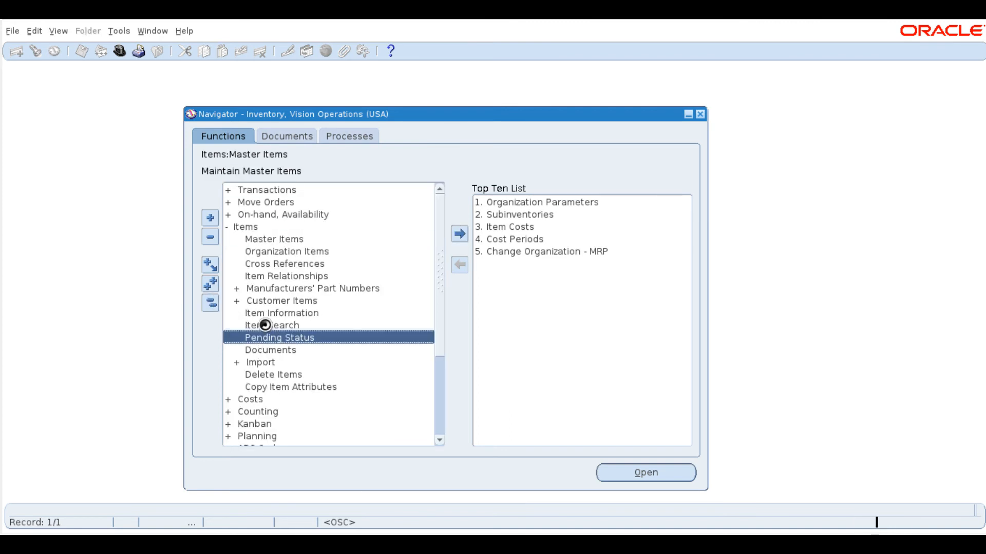
left_click(271, 326)
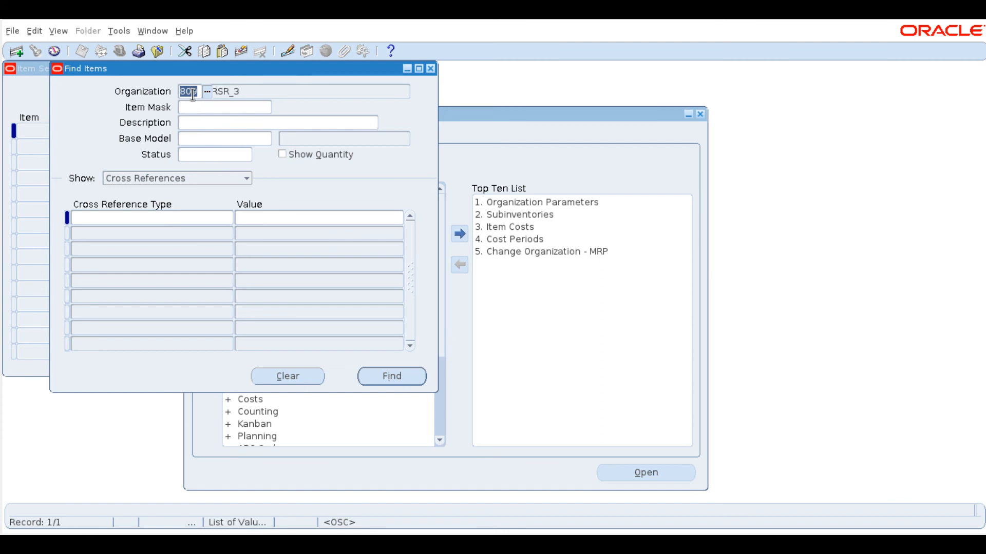
- Run Find so RSR-product1 (RSRProductLines, EA) shows in the RSR_3 results
left_click(391, 376)
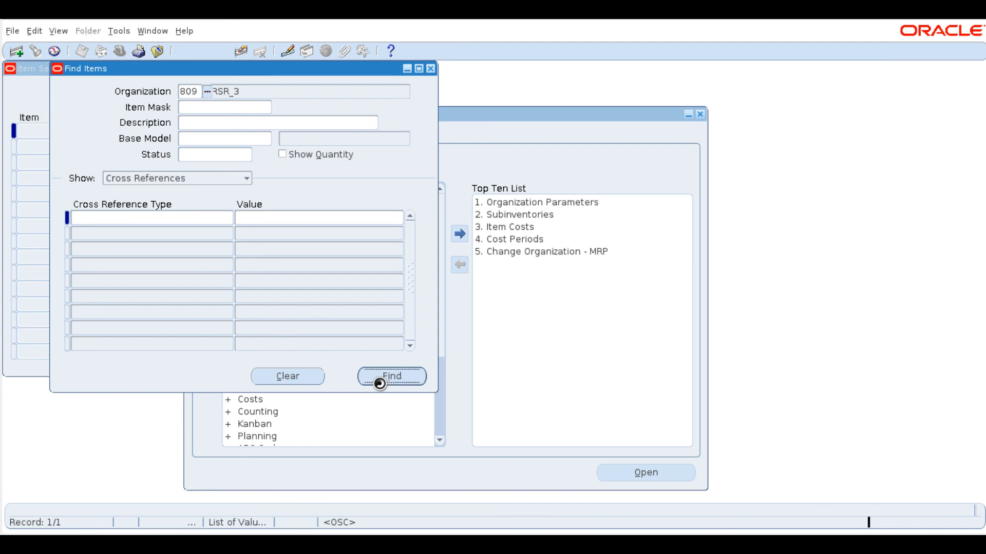
left_click(392, 376)
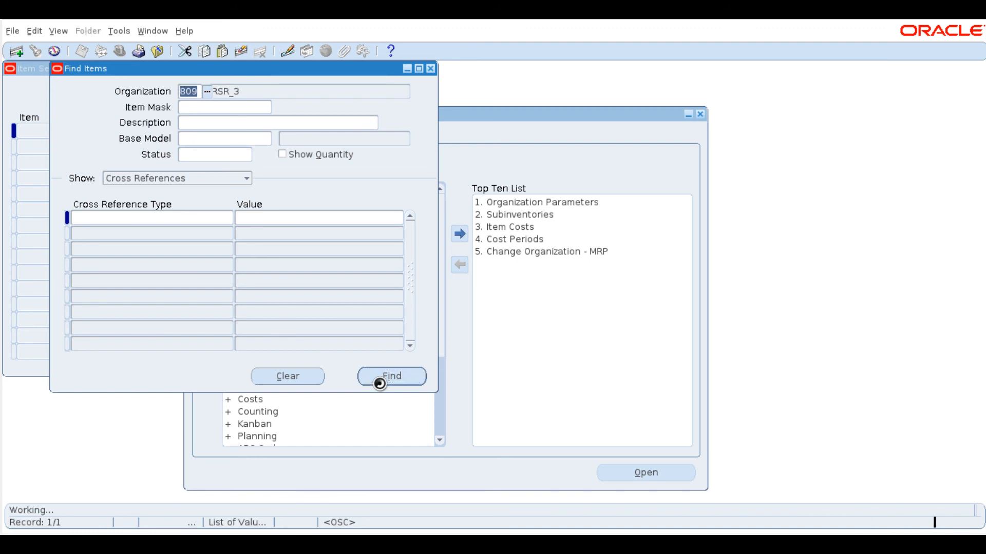
left_click(391, 376)
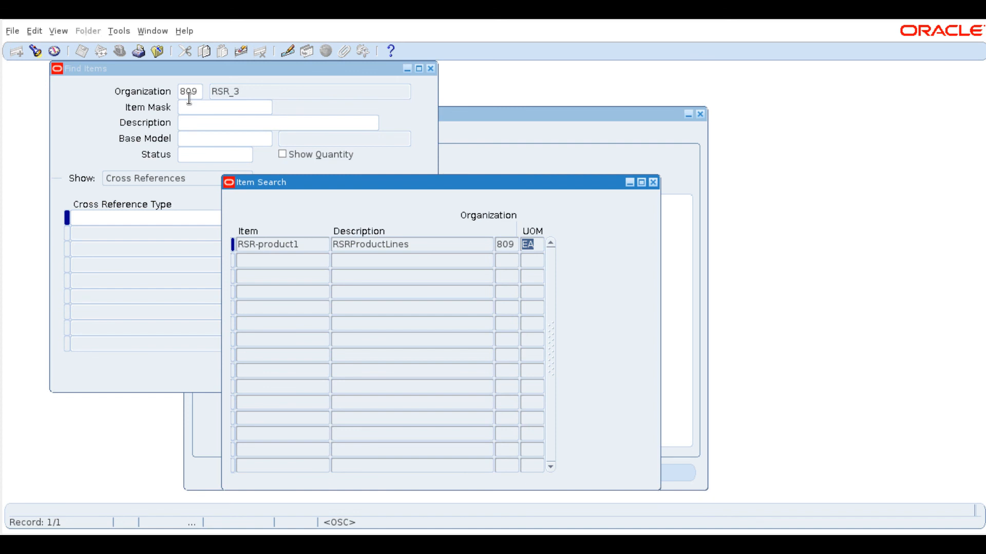
mouse_move(632, 204)
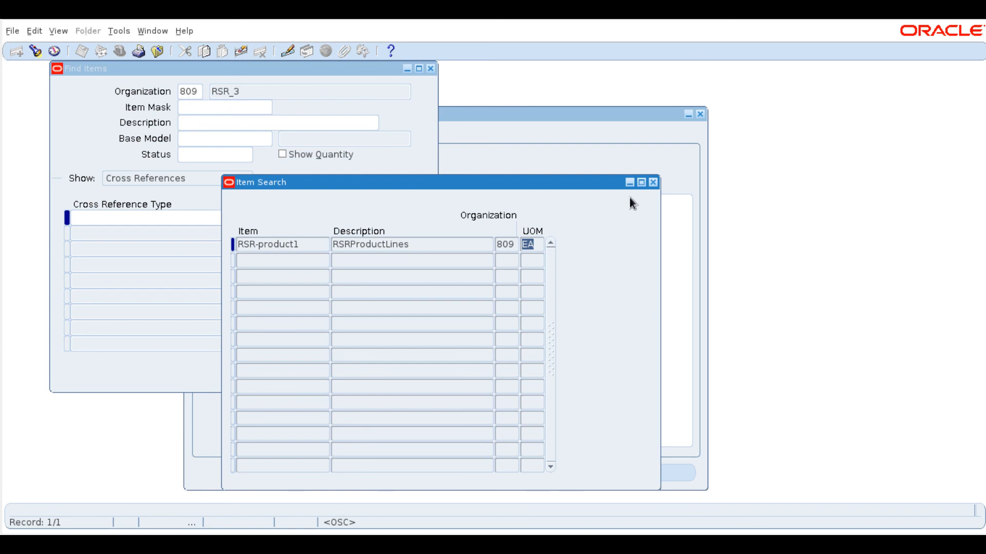